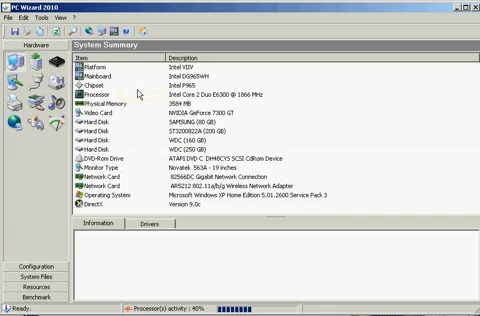
Select the DirectX row in the System Summary to show its Configuration hint.
left_click(135, 98)
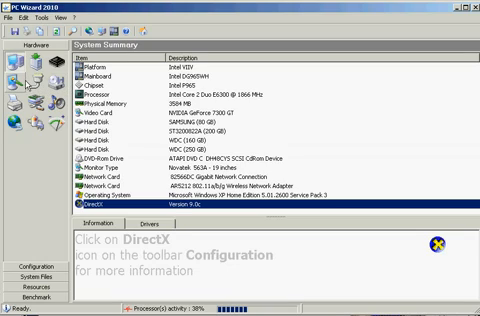
mouse_move(33, 98)
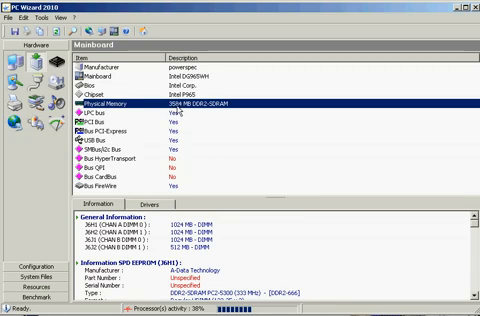
mouse_move(233, 138)
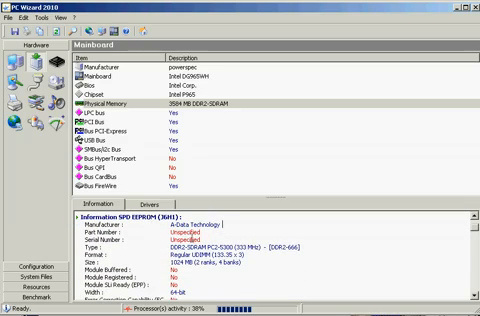
Scroll through the SPD EEPROM sections to the 8192 MB memory controller information.
scroll("down", 3)
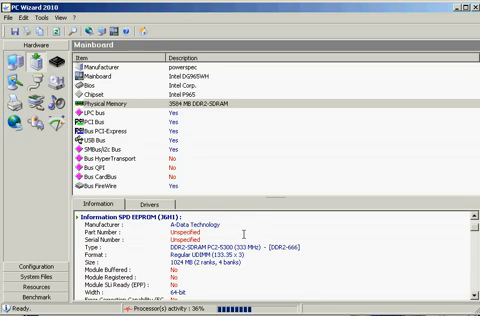
scroll("down", 3)
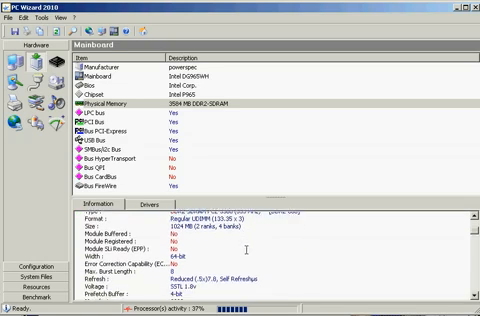
scroll("down", 3)
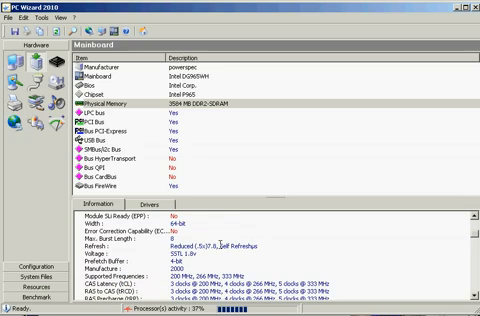
scroll("down", 3)
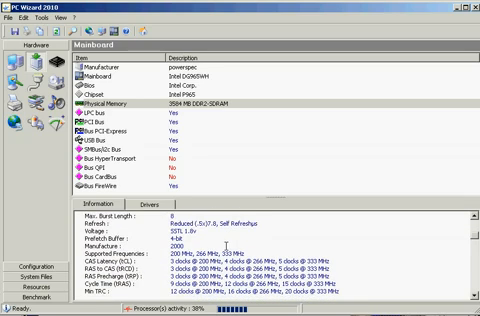
scroll("down", 3)
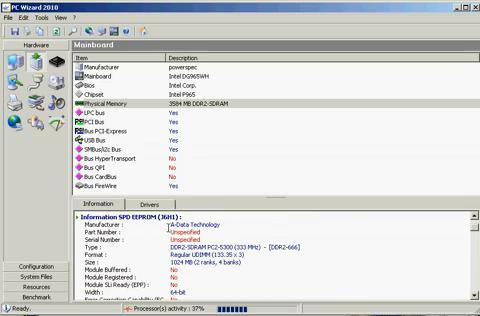
scroll("down", 3)
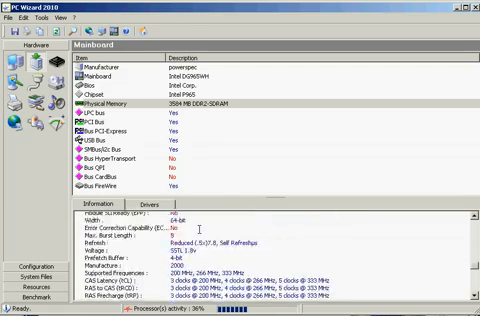
scroll("down", 3)
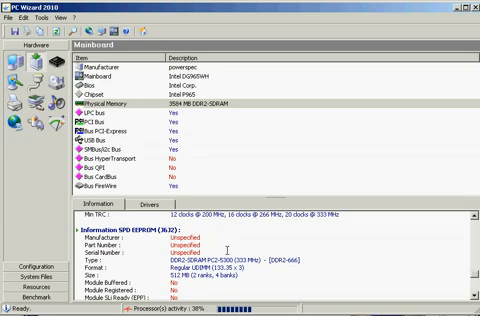
scroll("down", 3)
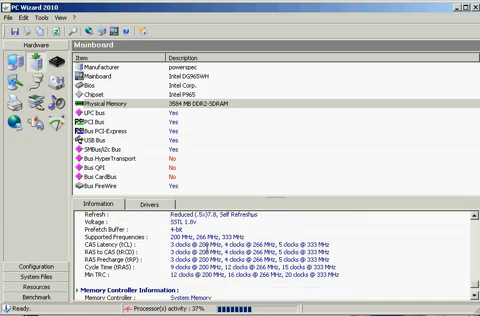
scroll("down", 3)
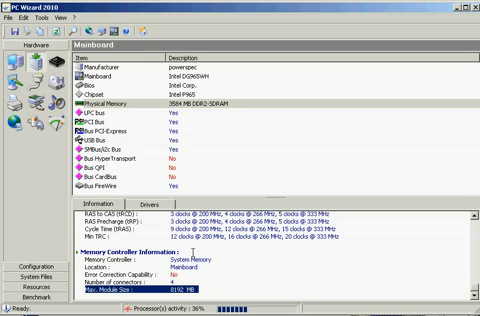
mouse_move(205, 142)
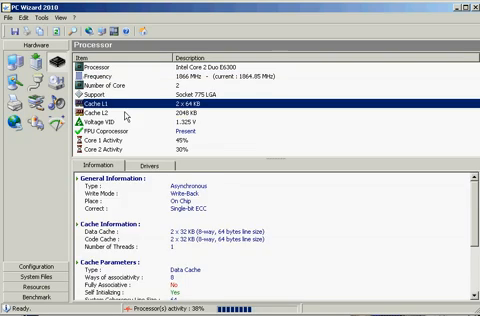
Open the Processor page to view its Cache L1 information.
left_click(120, 122)
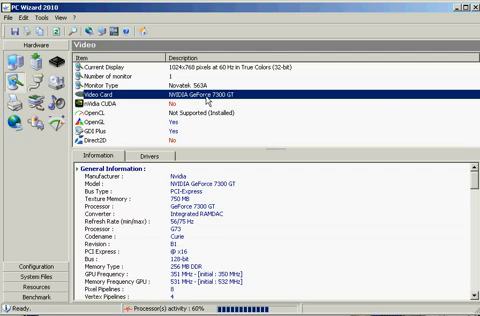
Open the Video Card page and view the OpenGL driver details.
left_click(108, 117)
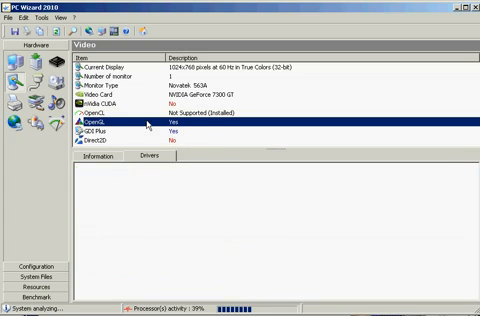
left_click(100, 122)
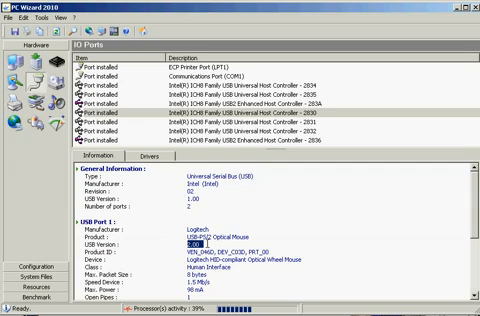
Scroll the USB host controller details to the Logitech mouse on USB Port 1.
scroll("down", 3)
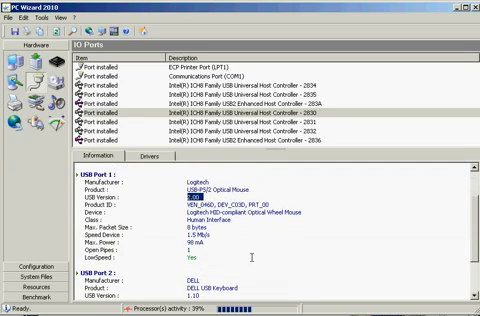
scroll("down", 3)
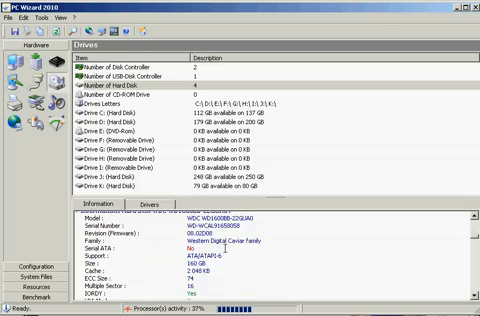
Scroll the 160 GB Western Digital hard disk information on the Drives page.
scroll("down", 3)
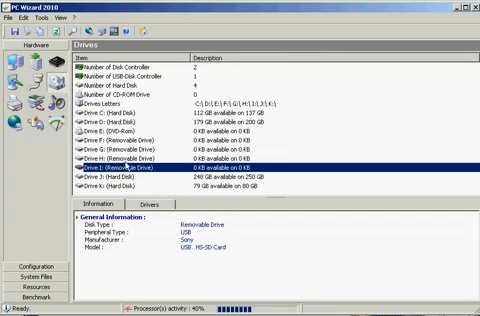
mouse_move(106, 158)
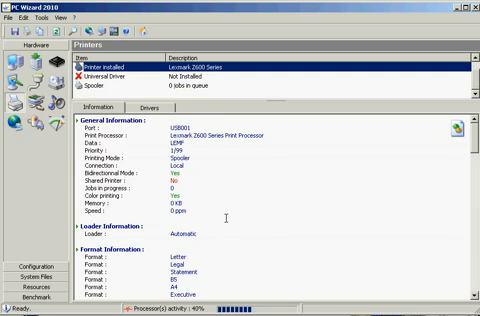
Open the Printers page to view the Lexmark Z600 Series printer details.
left_click(120, 89)
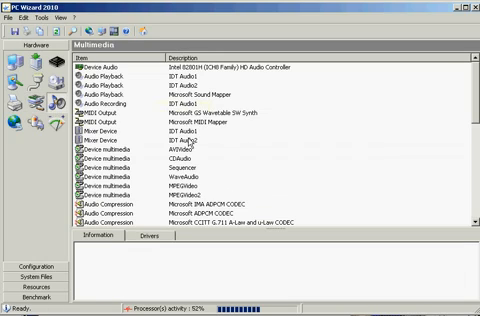
Scroll the list of Intel ICH8 audio devices, MIDI outputs and codecs.
scroll("down", 3)
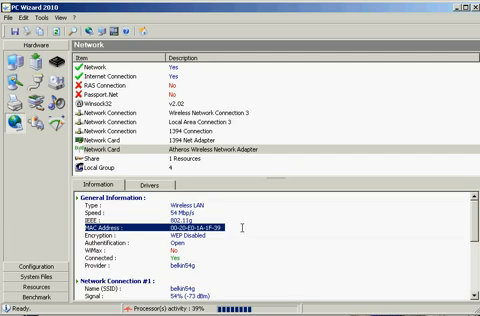
mouse_move(239, 222)
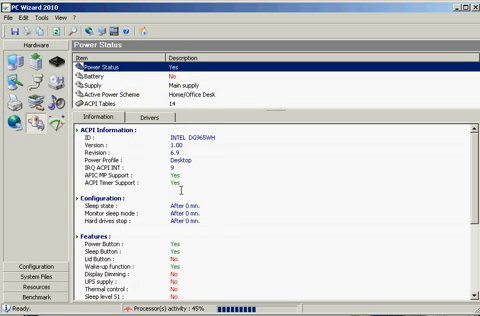
Review power status, then show the voltage, temperature and fan sensor readings.
scroll("down", 3)
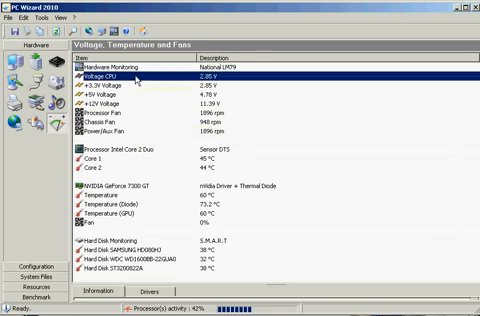
left_click(120, 122)
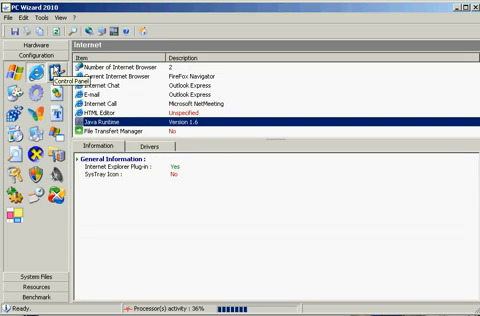
Switch to the Configuration category to see browsers and Java Runtime 1.6.
left_click(45, 75)
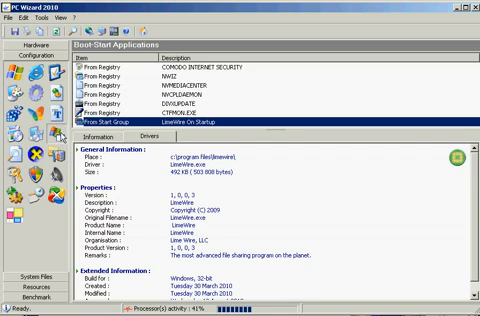
Select the CTFMON.EXE boot-start entry to show its file details (ctfmon.exe, 15 KB).
right_click(110, 67)
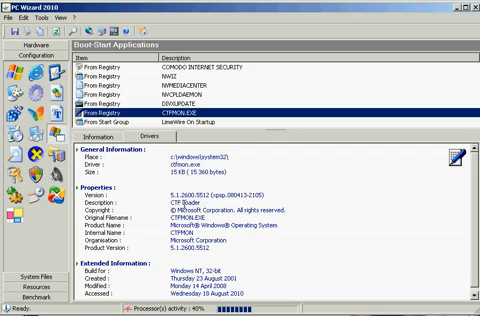
mouse_move(158, 139)
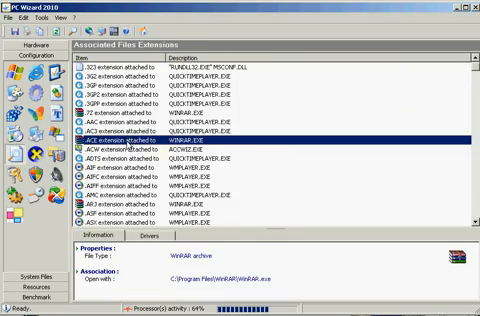
Scroll to the .WRI extension and select it, showing Write Documents open with WORDPAD.EXE.
scroll("down", 3)
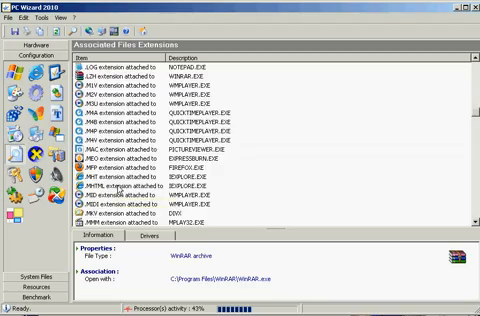
scroll("down", 3)
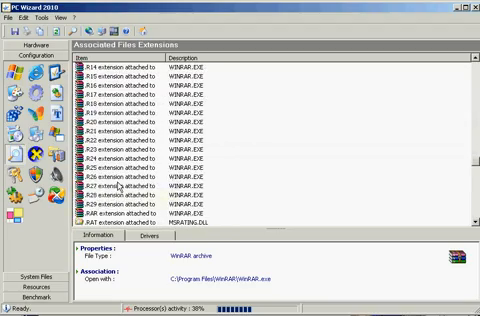
scroll("down", 3)
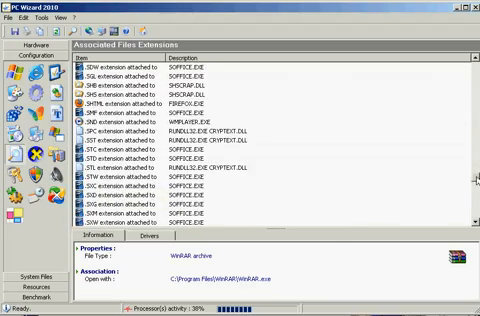
scroll("down", 3)
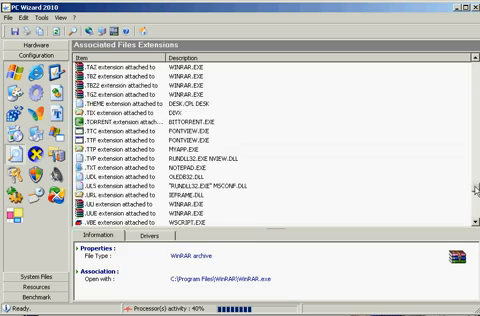
scroll("down", 3)
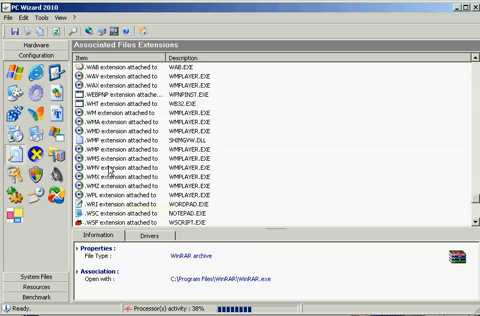
mouse_move(108, 184)
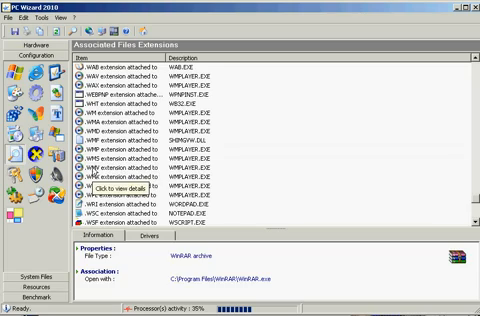
left_click(150, 166)
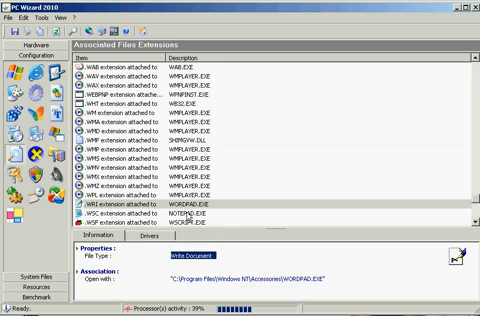
scroll("down", 3)
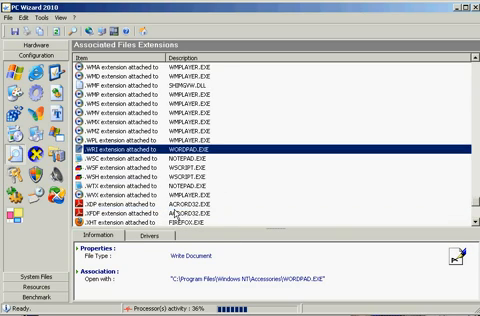
scroll("down", 3)
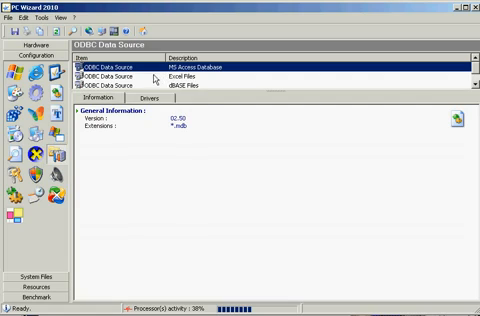
mouse_move(132, 82)
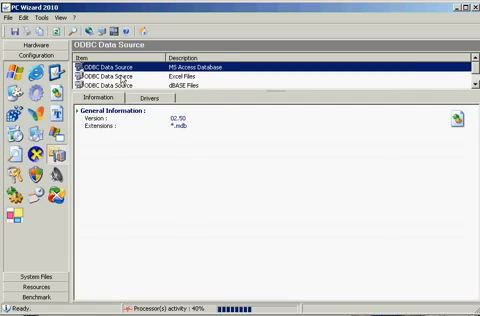
Select the MS Access Database ODBC source, version 02.50, handling *.mdb files.
left_click(150, 78)
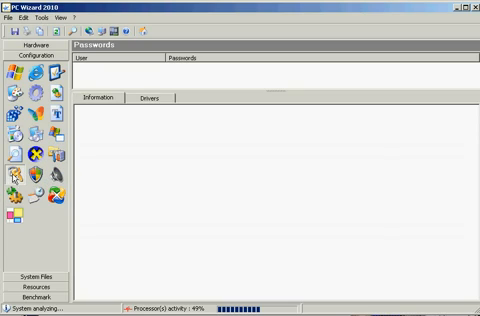
mouse_move(85, 170)
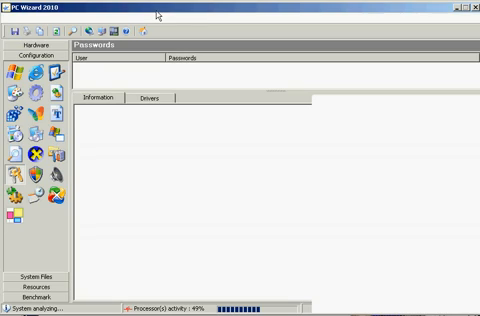
mouse_move(155, 10)
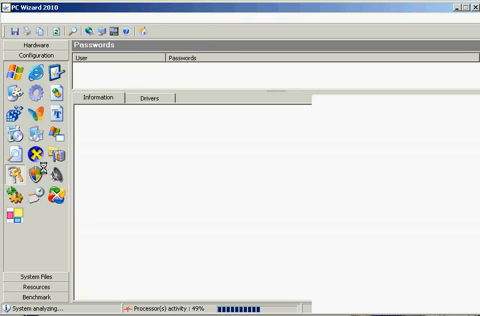